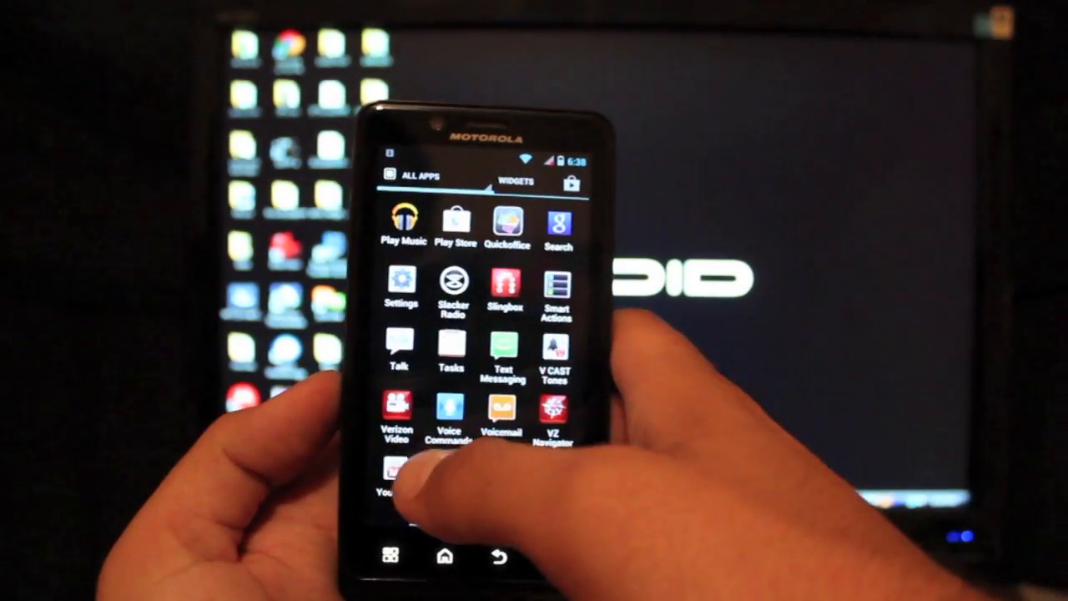
# Step: Launch Settings from the All Apps drawer to show wireless, network and device options
pyautogui.click(400, 288)
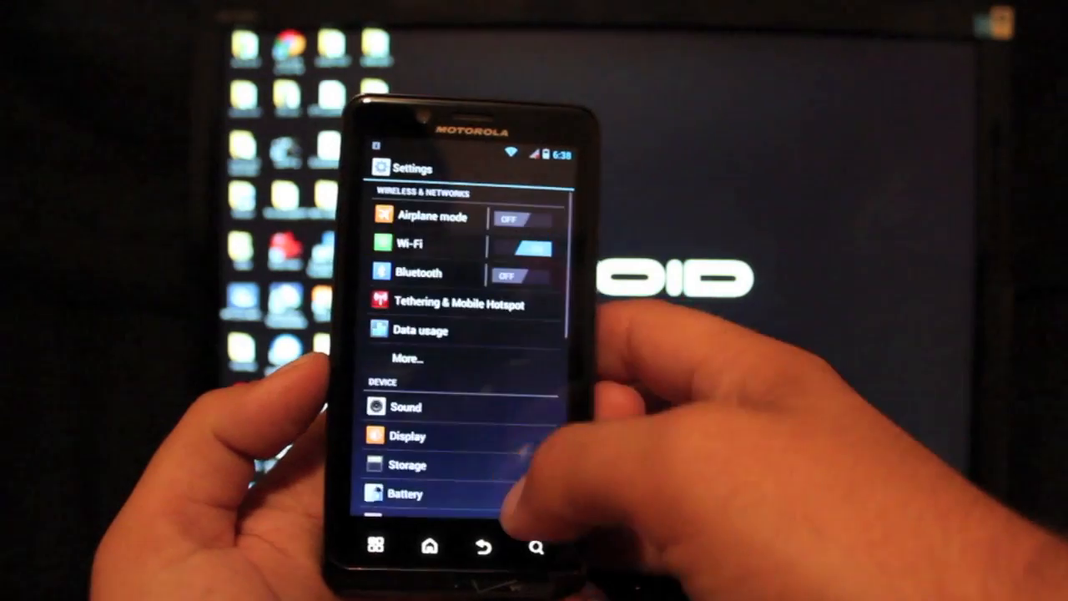